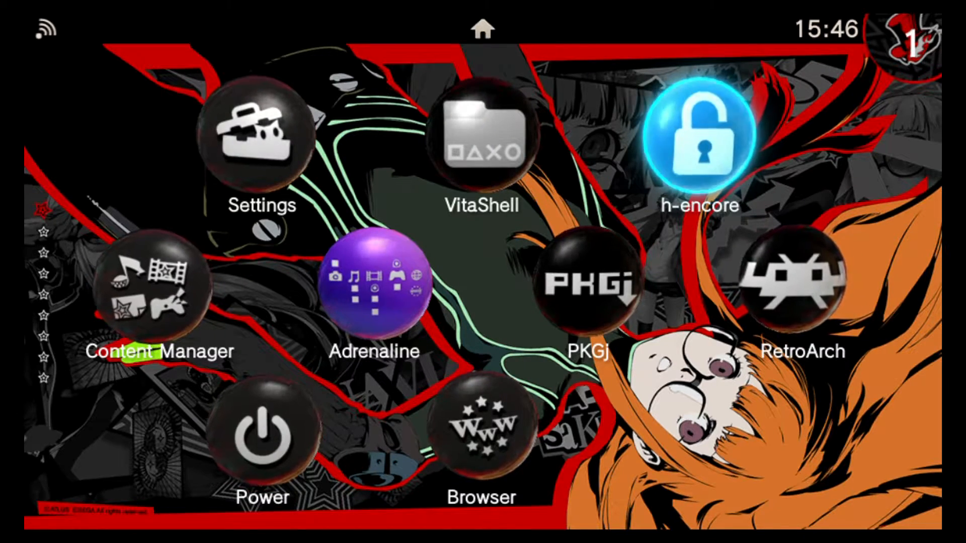
- Launch VitaShell from its bubble via the LiveArea Start button
{"action": "left_click", "coordinate": [479, 141]}
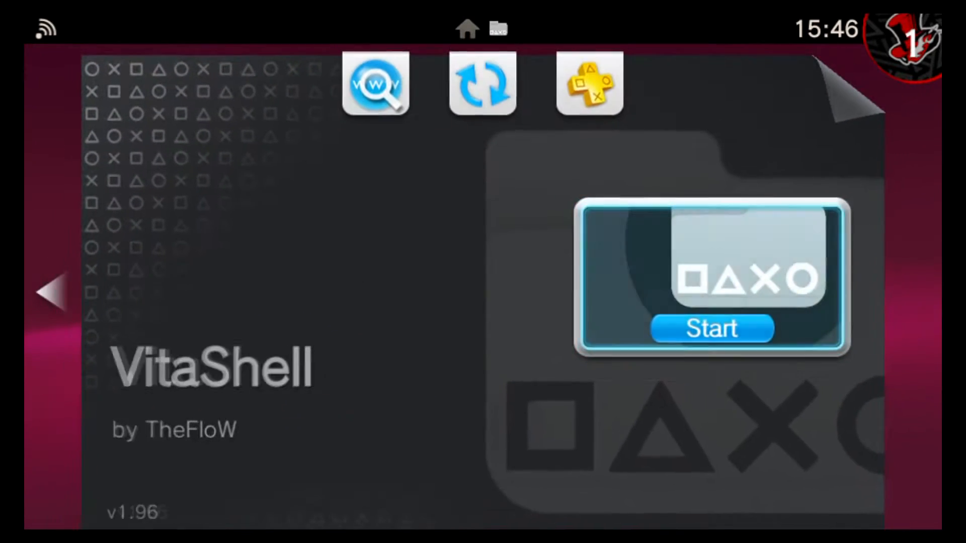
{"action": "left_click", "coordinate": [711, 328]}
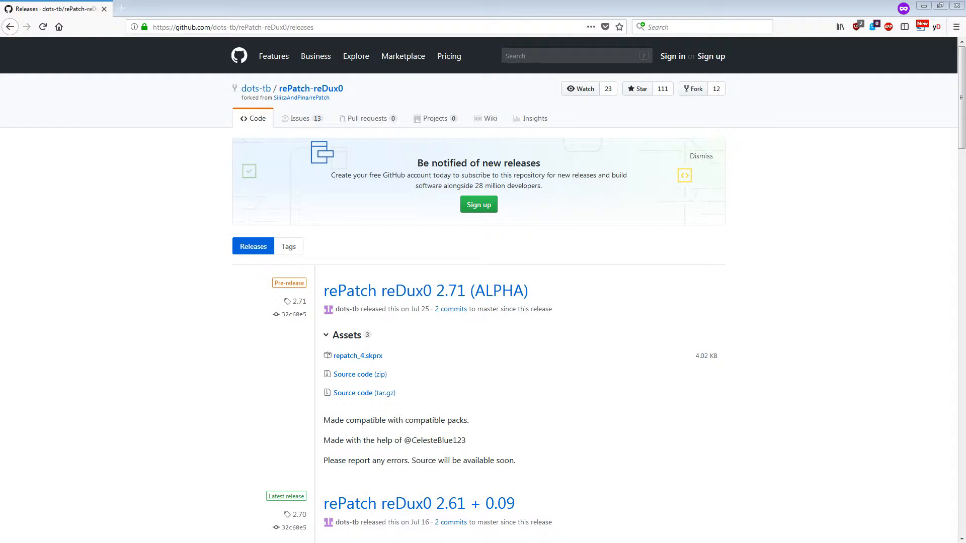
{"action": "mouse_move", "coordinate": [595, 189]}
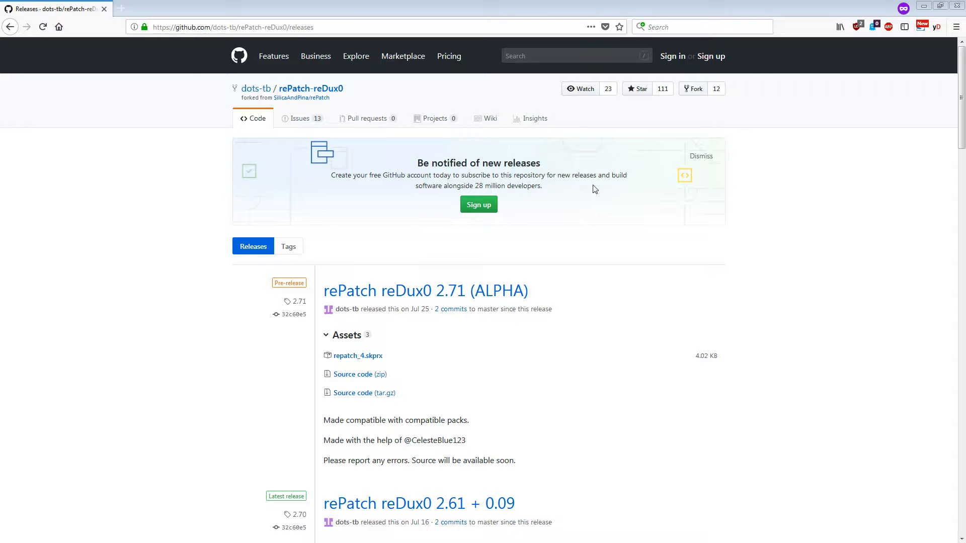
{"action": "mouse_move", "coordinate": [778, 169]}
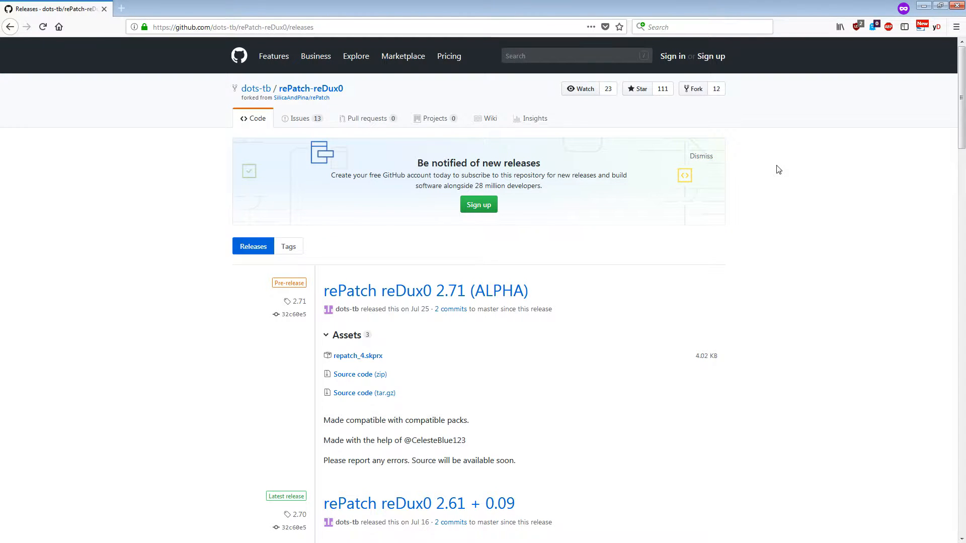
- Download repatch_4.skprx from the rePatch reDux0 2.71 assets, saving it to disk
{"action": "scroll", "scroll_direction": "down", "scroll_amount": 3}
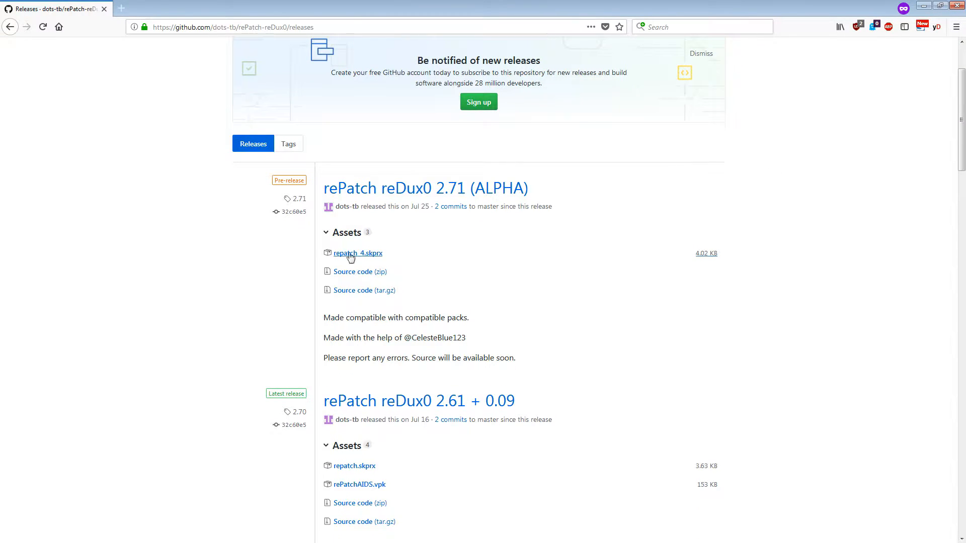
{"action": "left_click", "coordinate": [358, 253]}
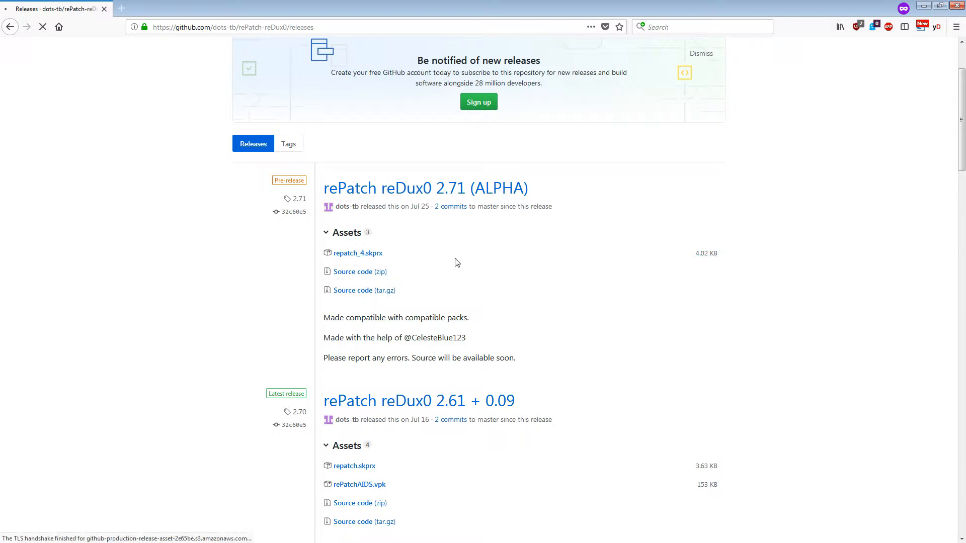
{"action": "left_click", "coordinate": [358, 254]}
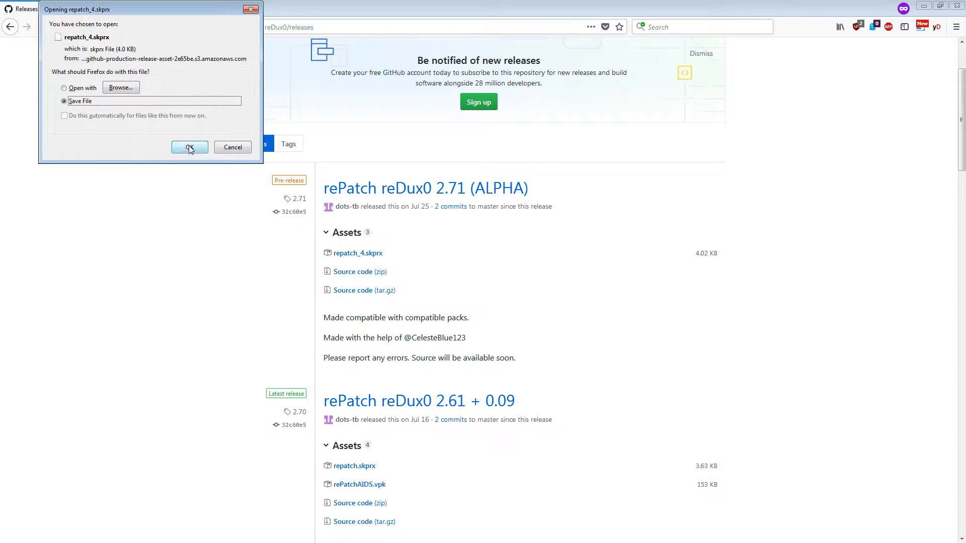
{"action": "left_click", "coordinate": [189, 147]}
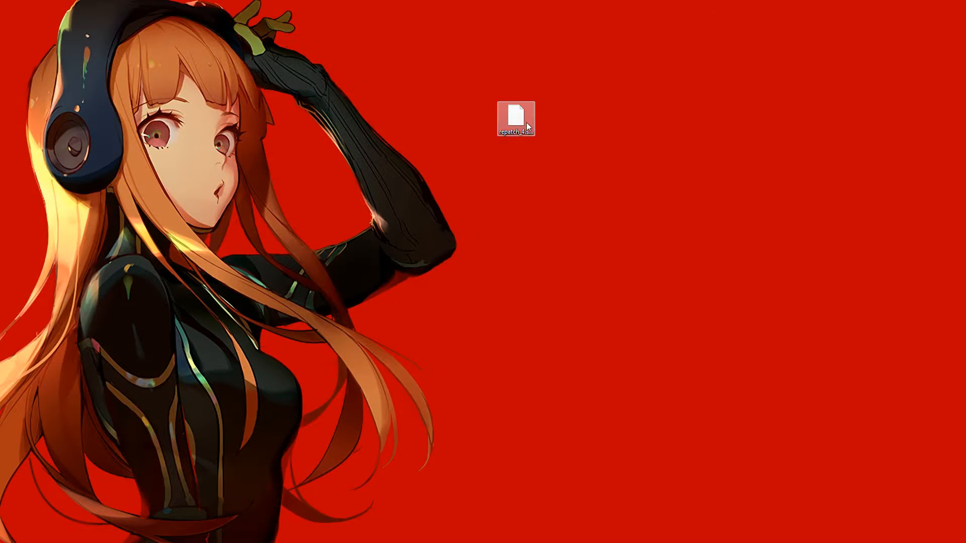
- Rename the downloaded desktop file to repatch.skprx
{"action": "right_click", "coordinate": [525, 125]}
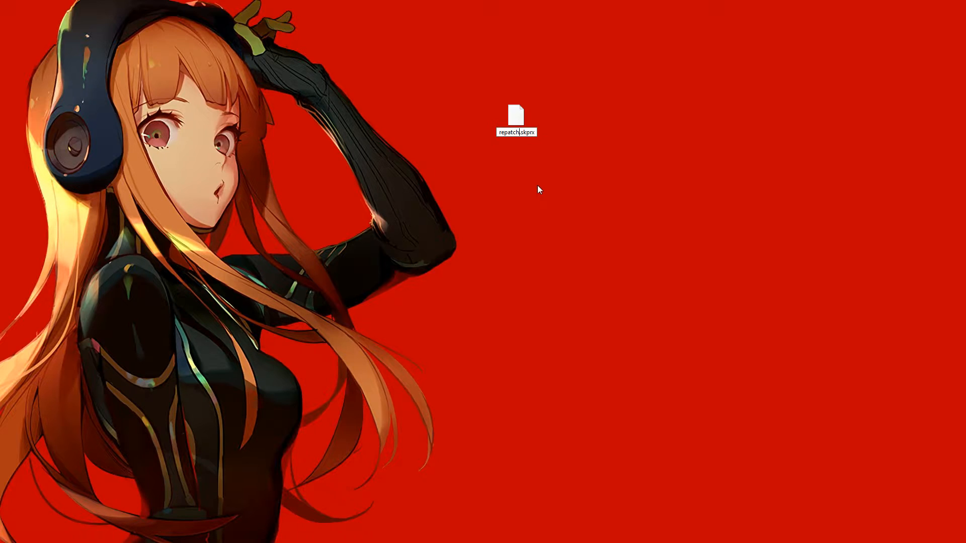
{"action": "left_click", "coordinate": [516, 119]}
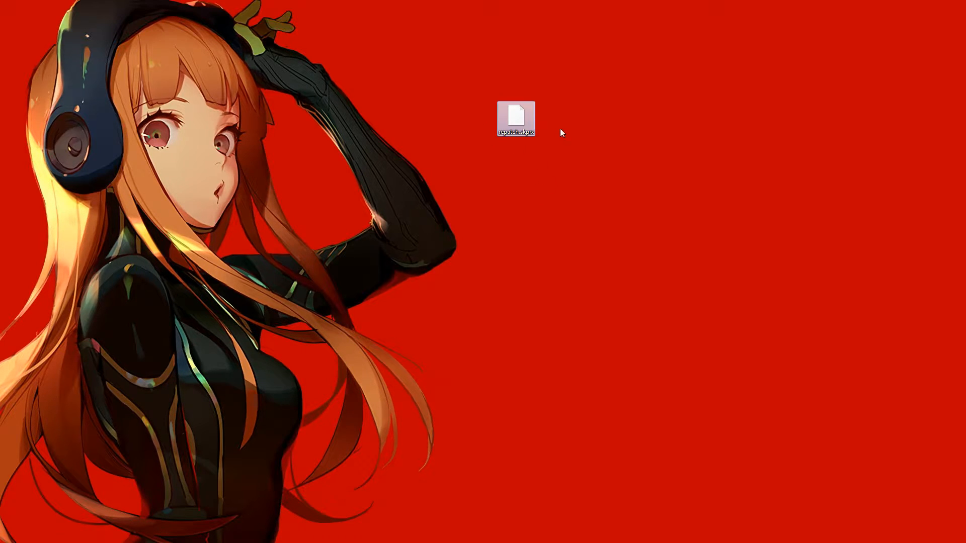
{"action": "left_click", "coordinate": [583, 169]}
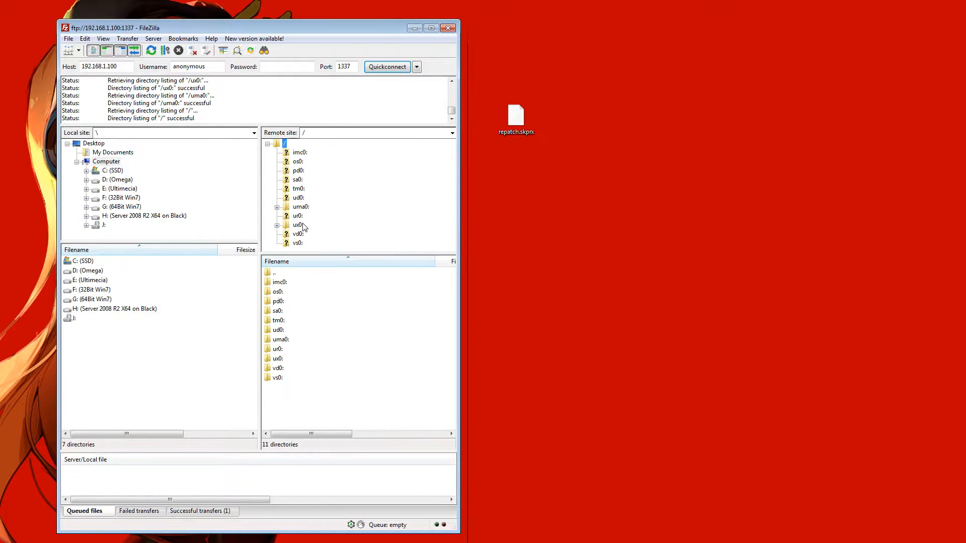
- Create a new directory named rePatch at the root of the Vita's ux0: partition
{"action": "double_click", "coordinate": [298, 226]}
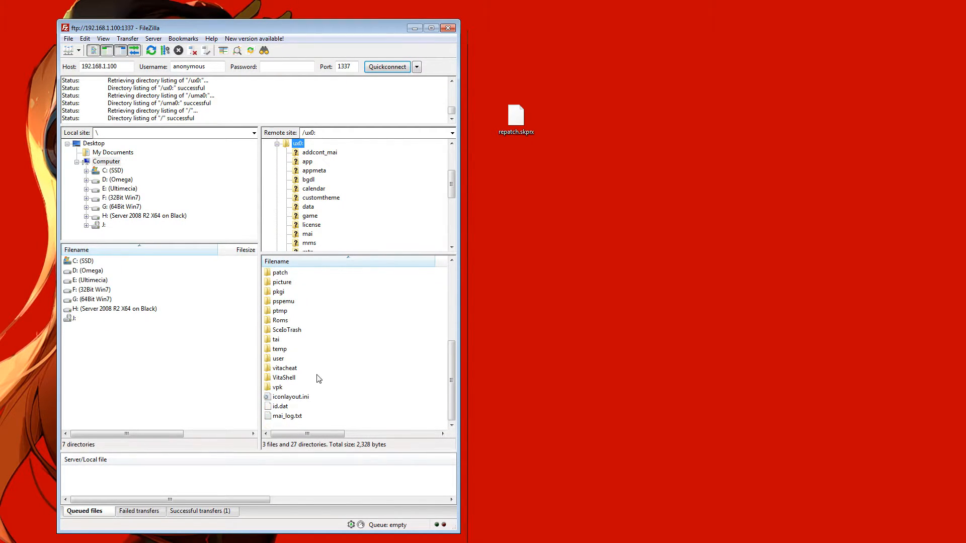
{"action": "right_click", "coordinate": [318, 378]}
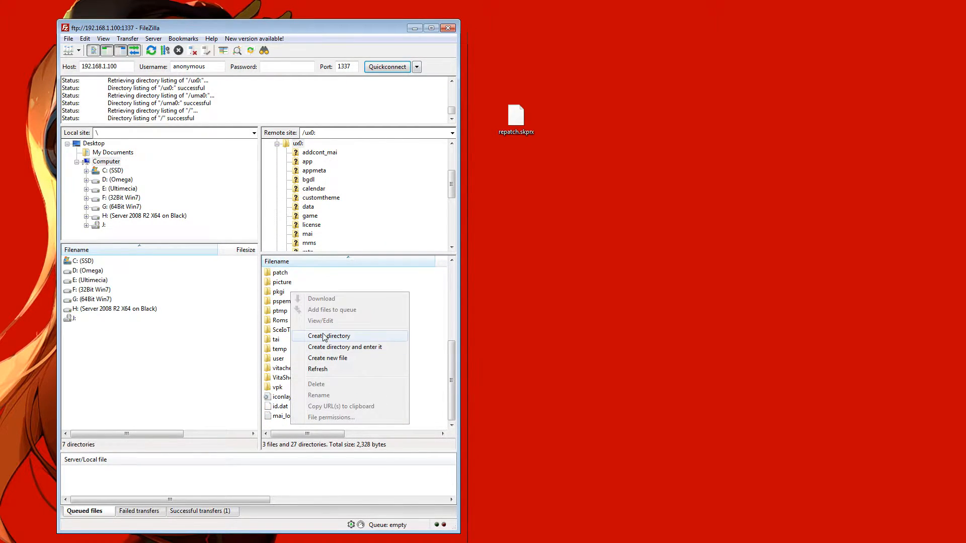
{"action": "left_click", "coordinate": [328, 336]}
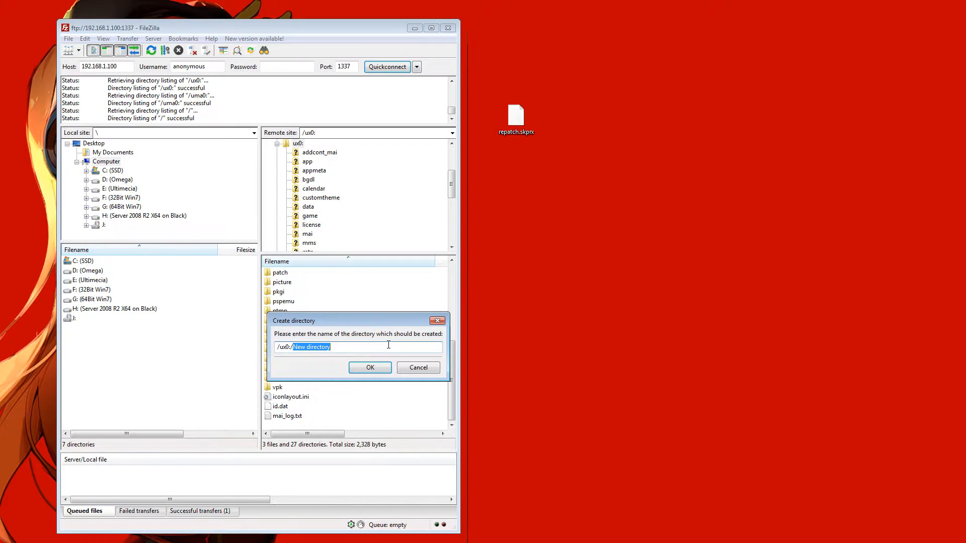
{"action": "type", "text": "rePatch"}
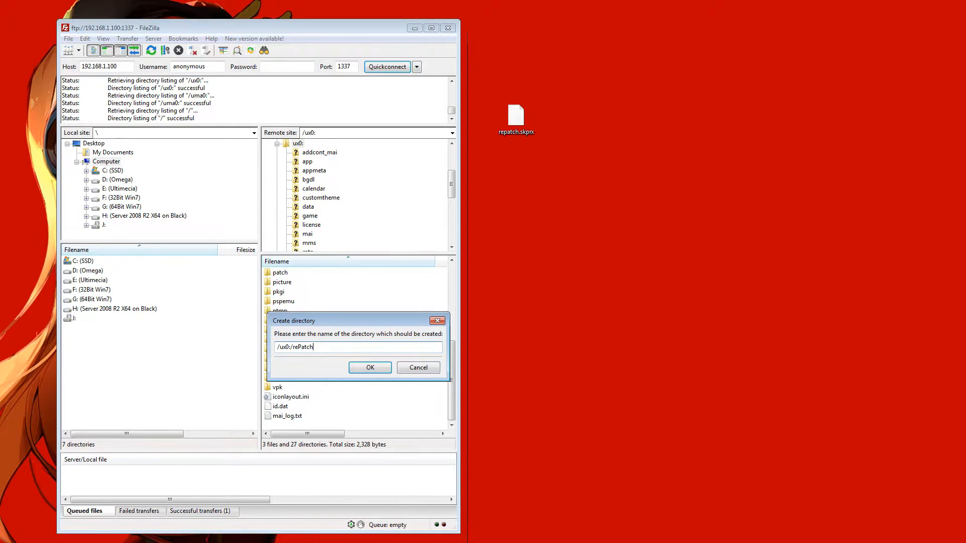
{"action": "left_click", "coordinate": [370, 367]}
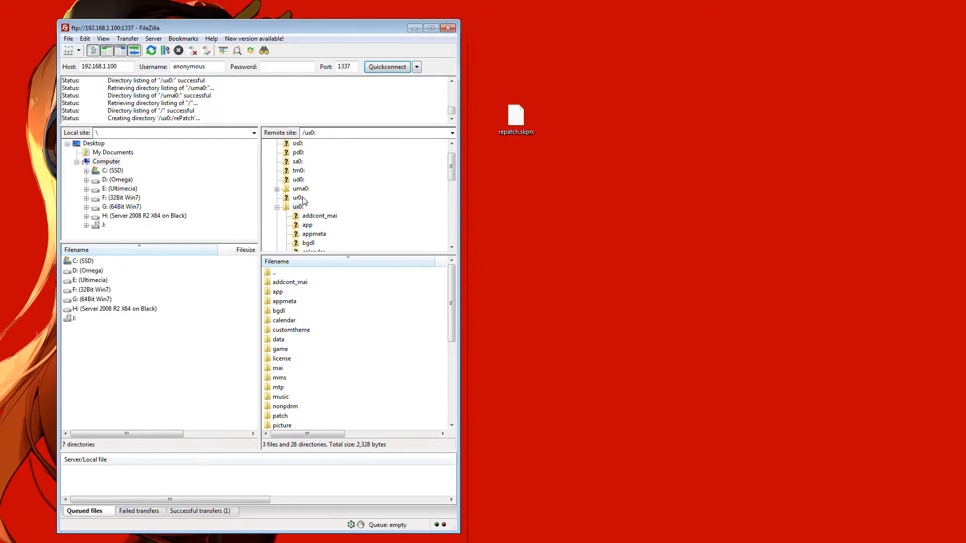
- Upload repatch.skprx from the desktop into the Vita's ur0:tai folder
{"action": "left_click", "coordinate": [298, 198]}
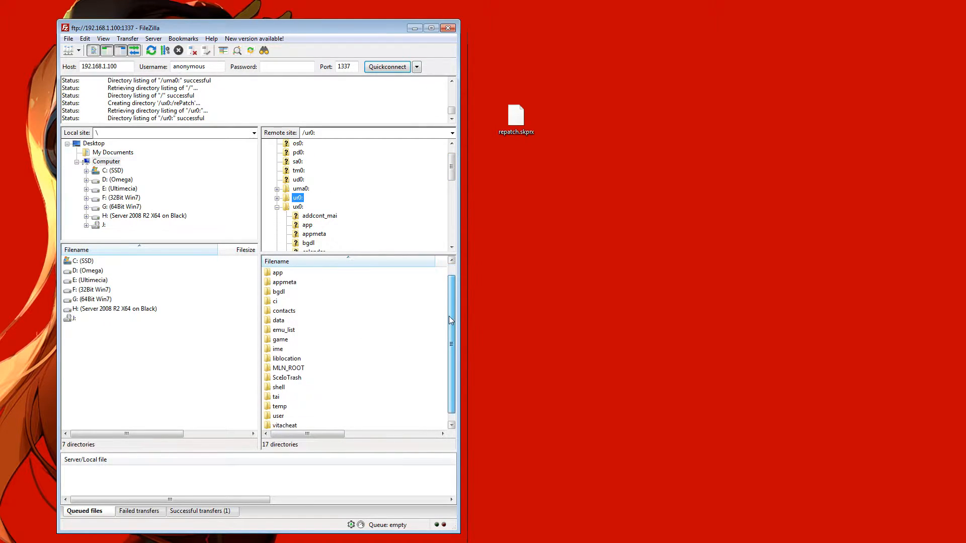
{"action": "scroll", "scroll_direction": "down", "scroll_amount": 3}
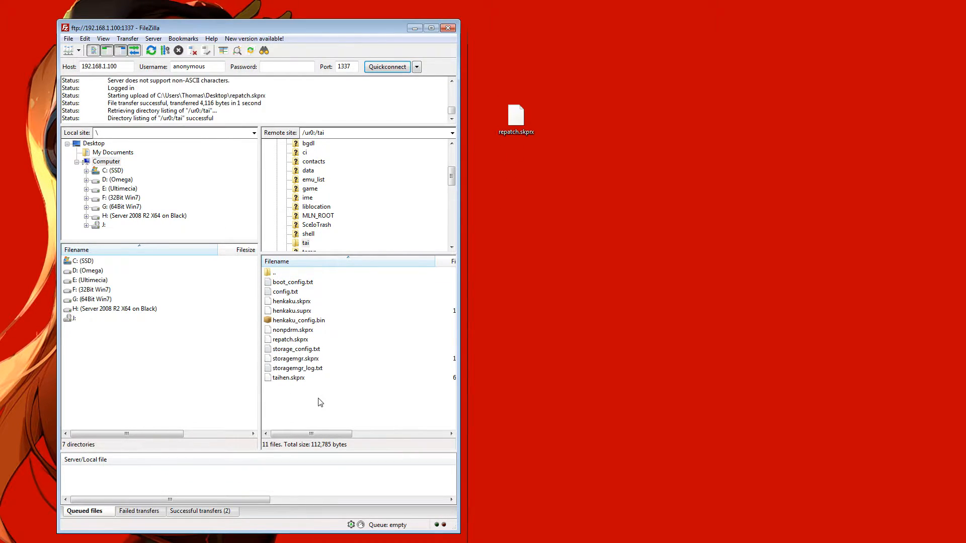
{"action": "mouse_move", "coordinate": [297, 342]}
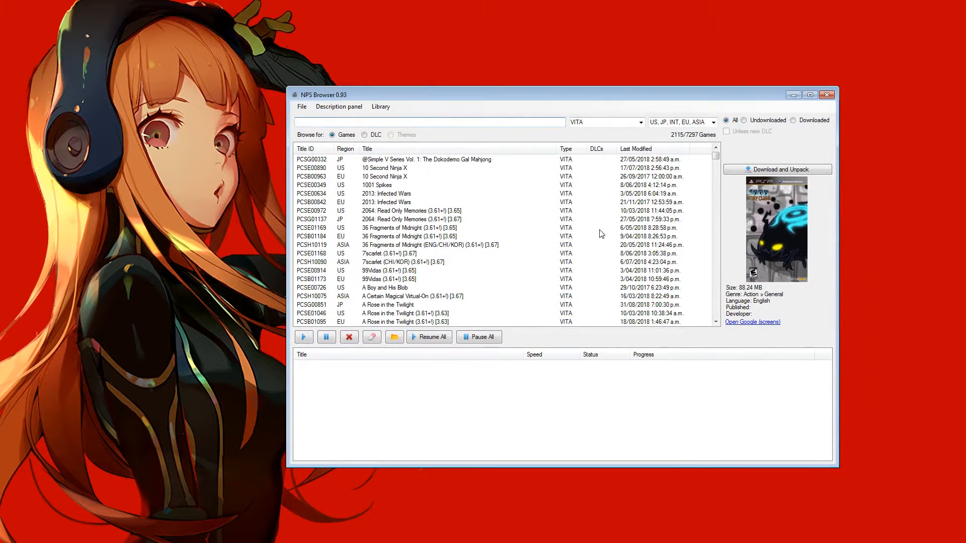
- Filter the NPS Browser game list to 3.67 titles and scroll through the results
{"action": "left_click", "coordinate": [810, 95]}
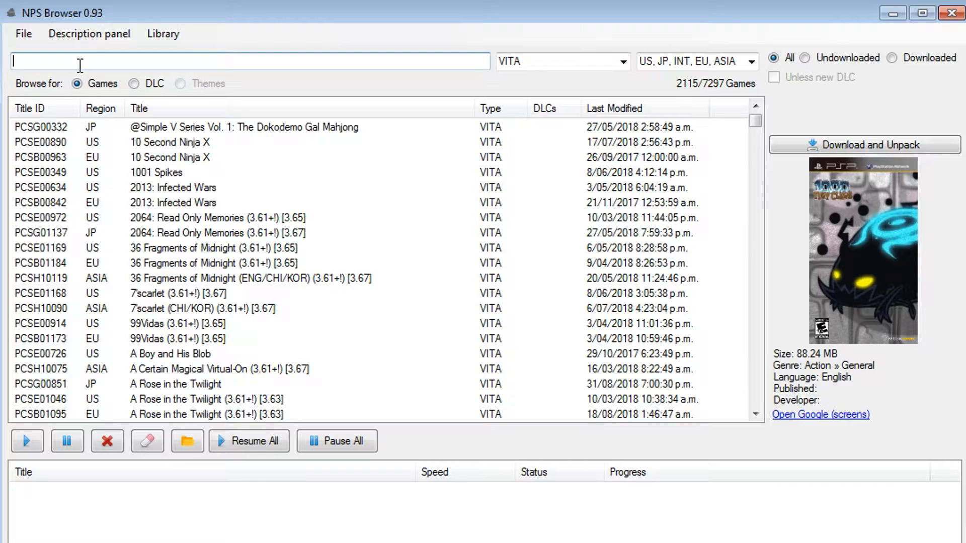
{"action": "type", "text": "3.67"}
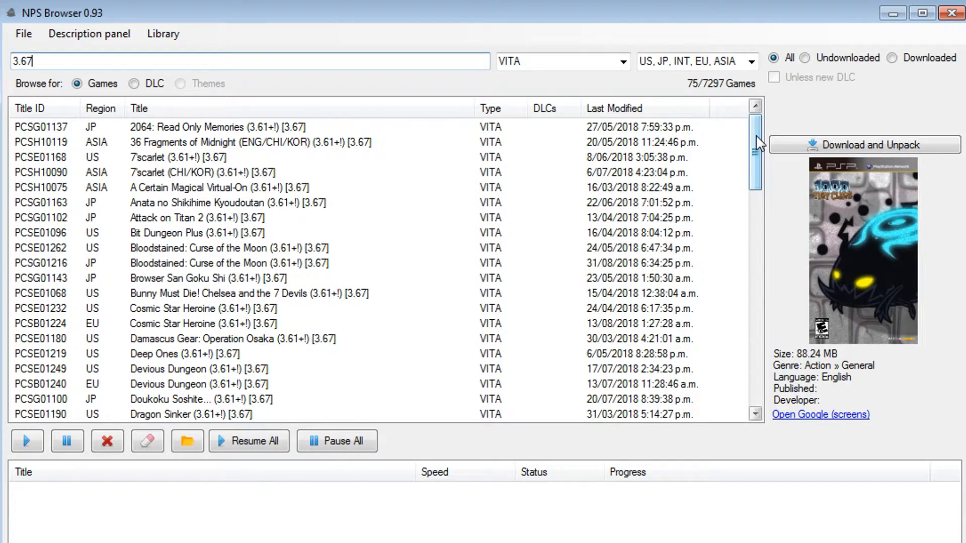
{"action": "left_click_drag", "start_coordinate": [756, 154], "coordinate": [757, 224]}
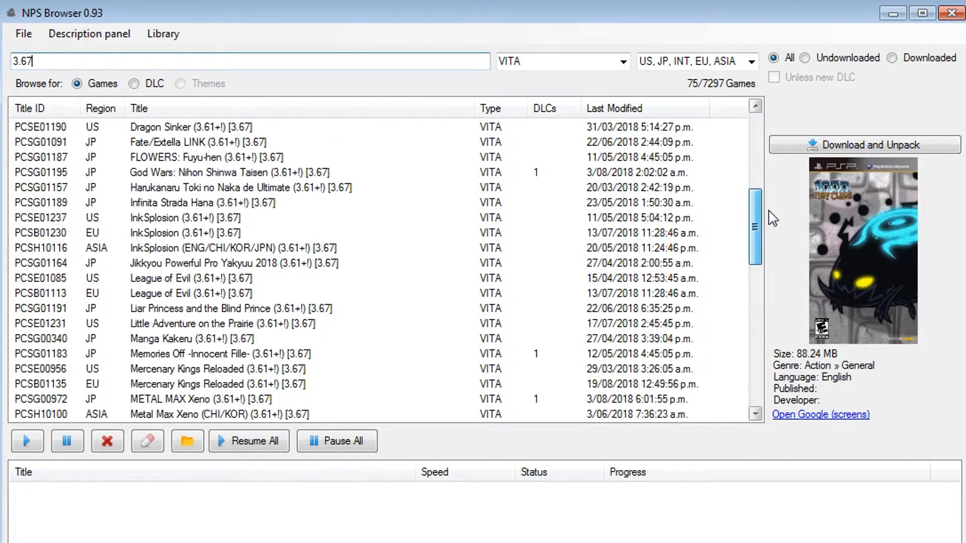
{"action": "scroll", "scroll_direction": "down", "scroll_amount": 3}
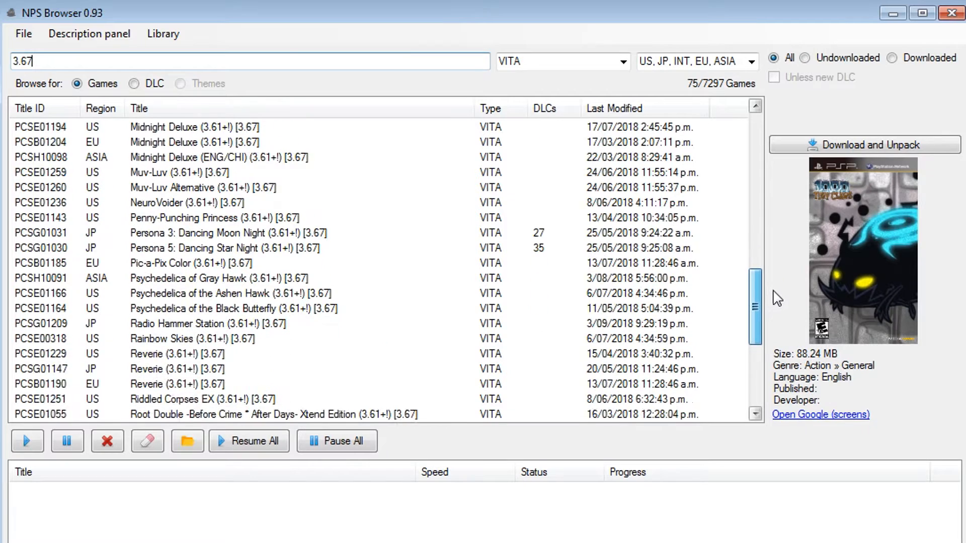
{"action": "scroll", "scroll_direction": "down", "scroll_amount": 3}
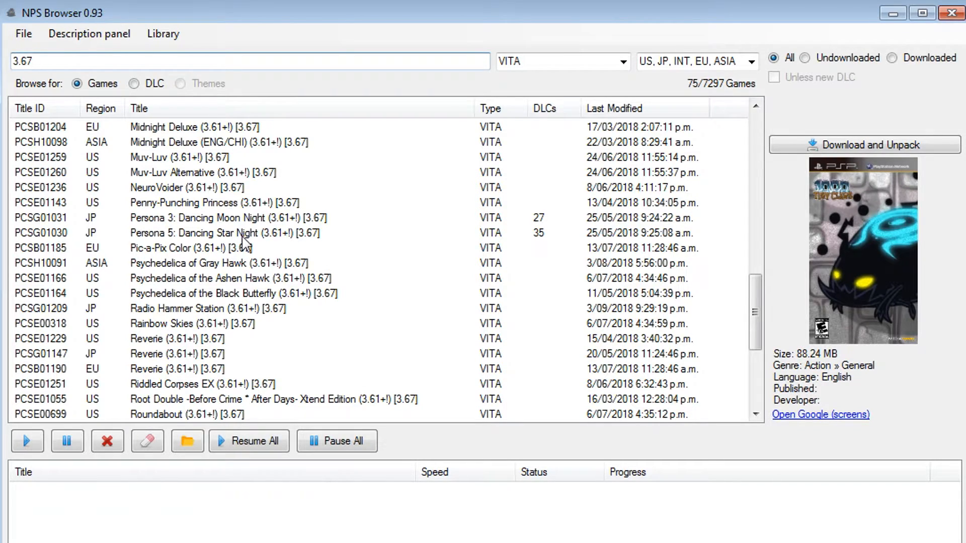
- Select Persona 5: Dancing Star Night and show its details
{"action": "left_click", "coordinate": [213, 233]}
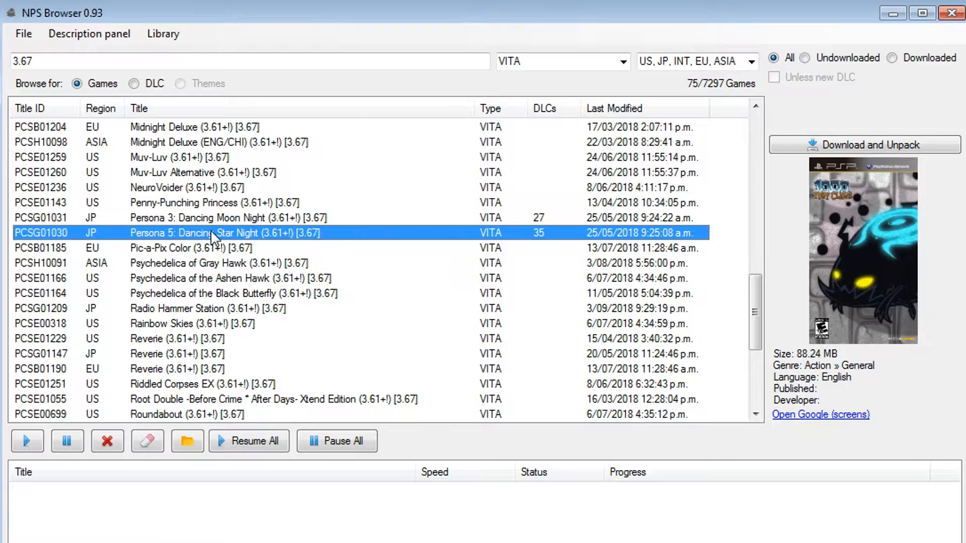
{"action": "left_click", "coordinate": [213, 233]}
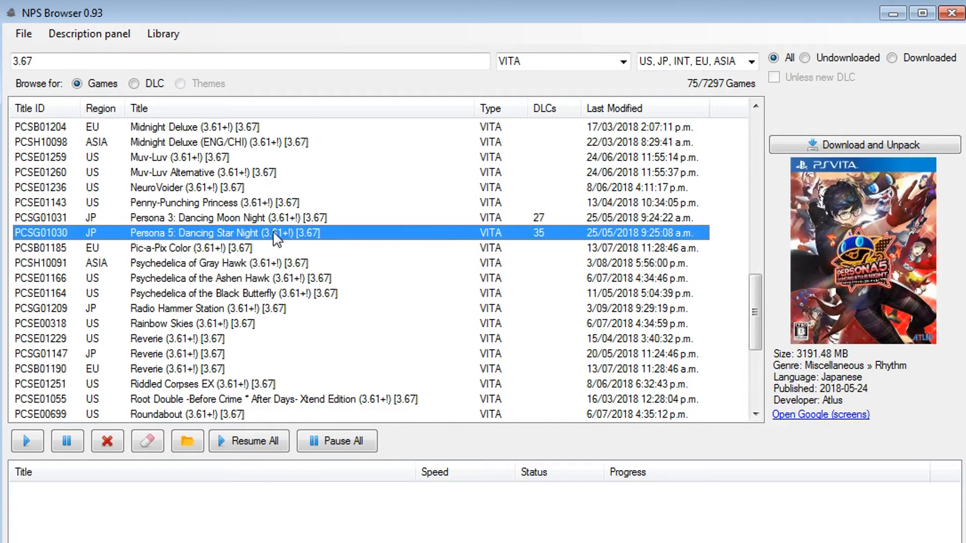
{"action": "mouse_move", "coordinate": [548, 242]}
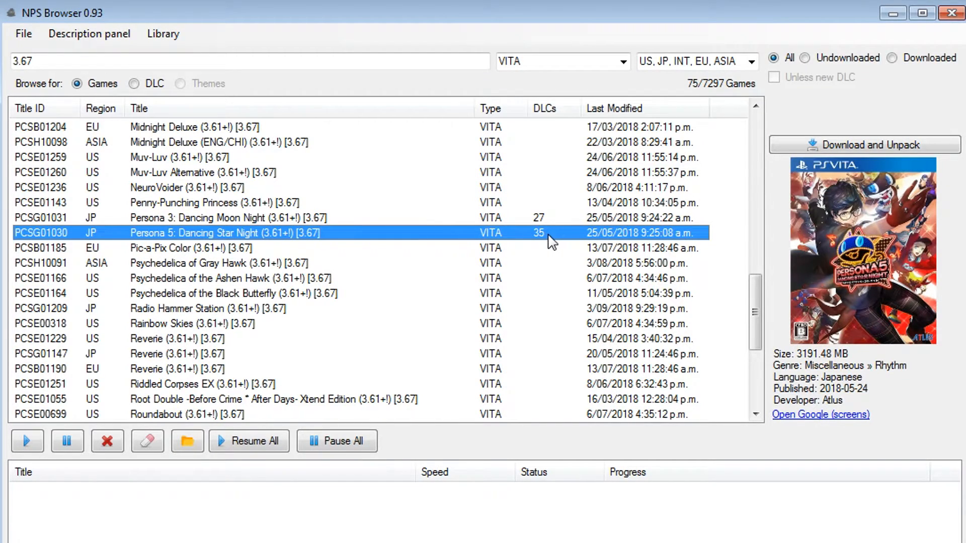
{"action": "mouse_move", "coordinate": [314, 241]}
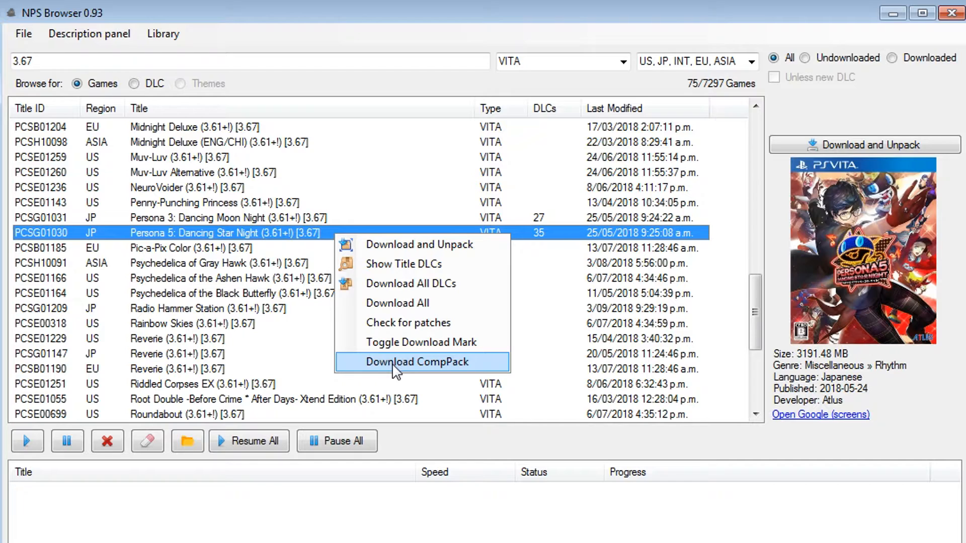
- Download the ver 01.00 CompPack for Persona 5: Dancing Star Night
{"action": "left_click", "coordinate": [409, 362]}
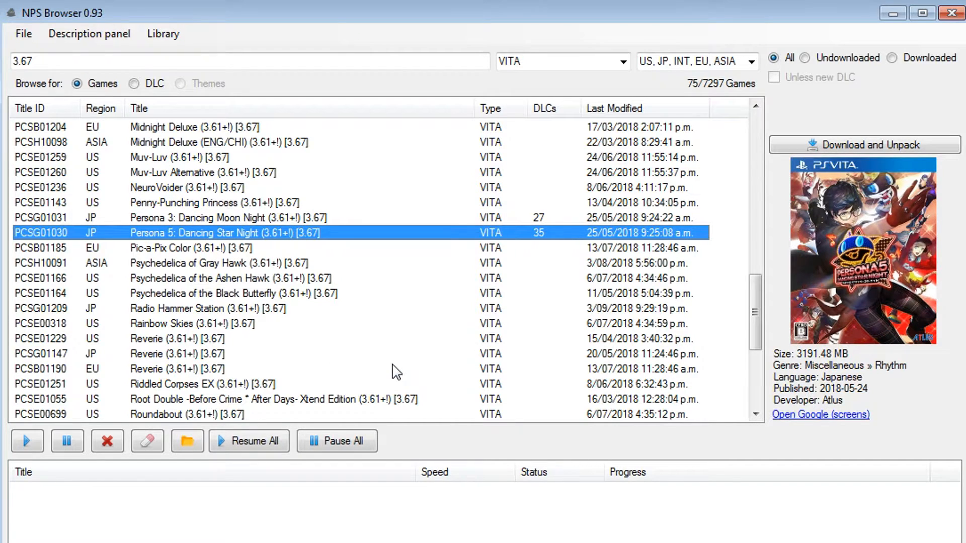
{"action": "left_click", "coordinate": [864, 145]}
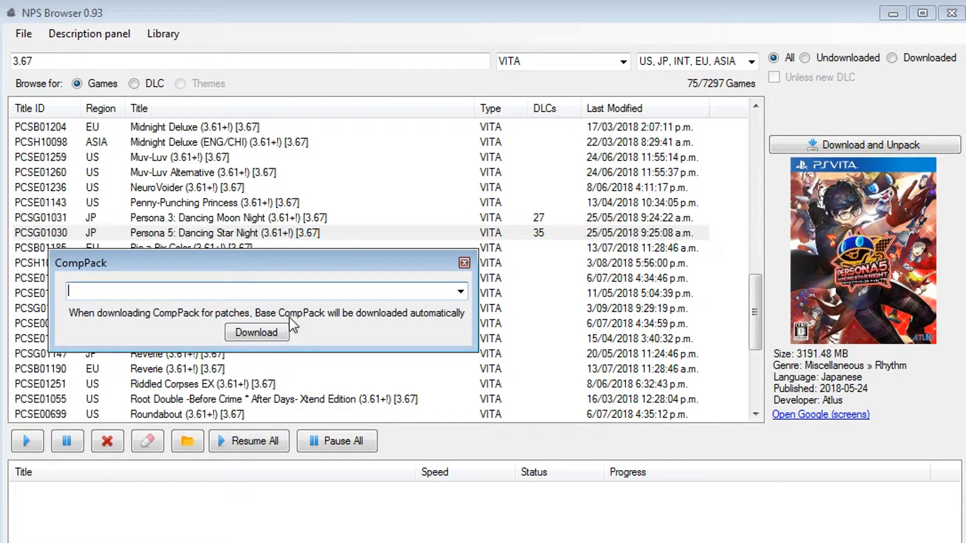
{"action": "left_click", "coordinate": [459, 291]}
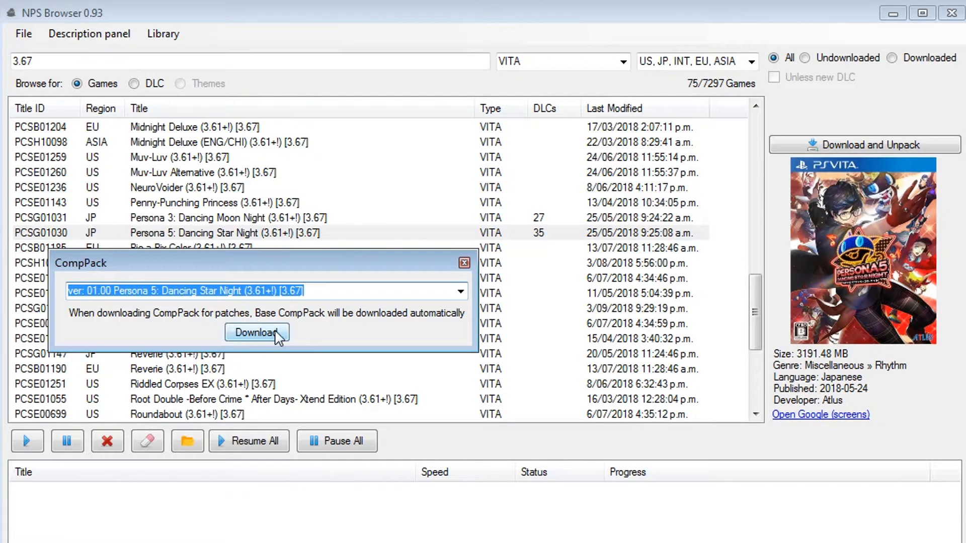
{"action": "left_click", "coordinate": [256, 332]}
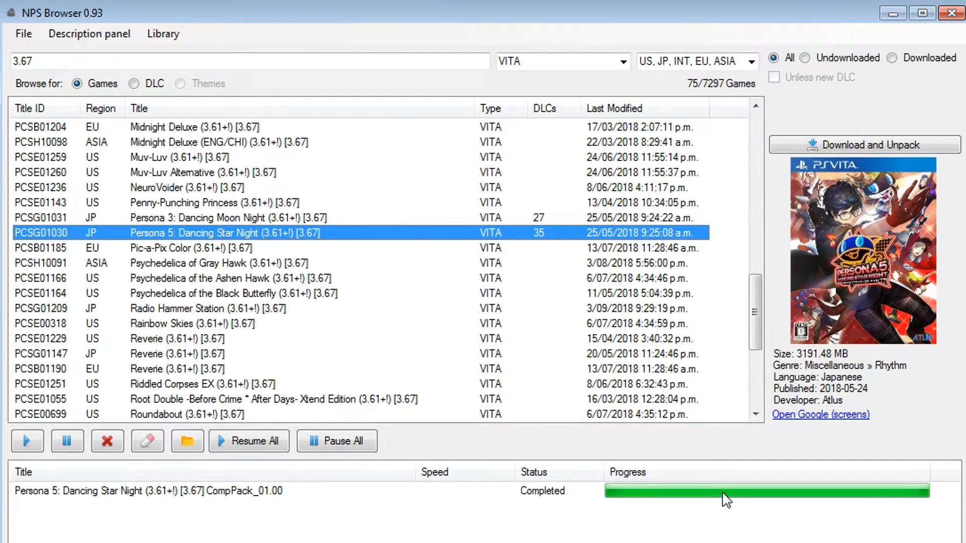
{"action": "mouse_move", "coordinate": [762, 510]}
{"action": "type", "text": "3.68"}
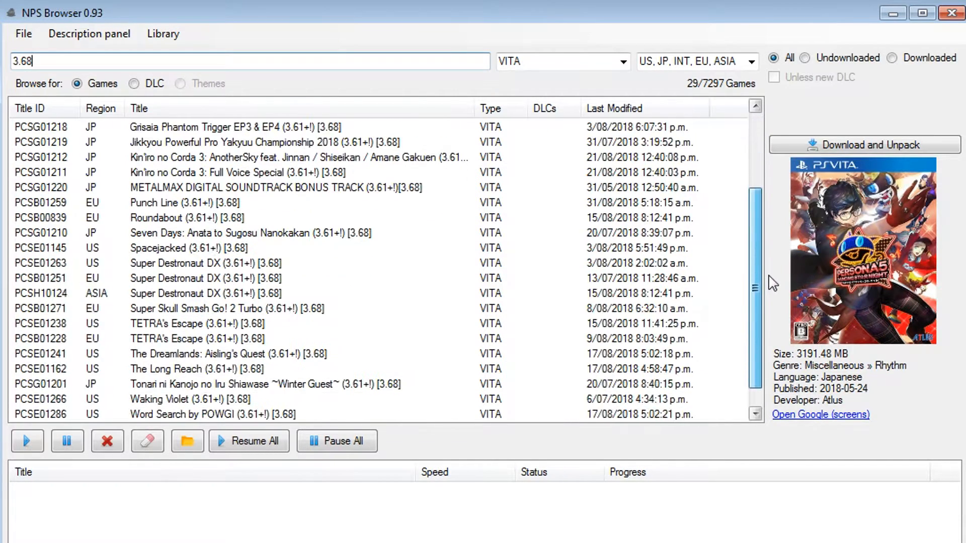
- Filter the list through 3.63 to 3.61 titles and bring up options for Dynasty Warriors: Godseekers
{"action": "scroll", "scroll_direction": "up", "scroll_amount": 3}
{"action": "type", "text": "3.65"}
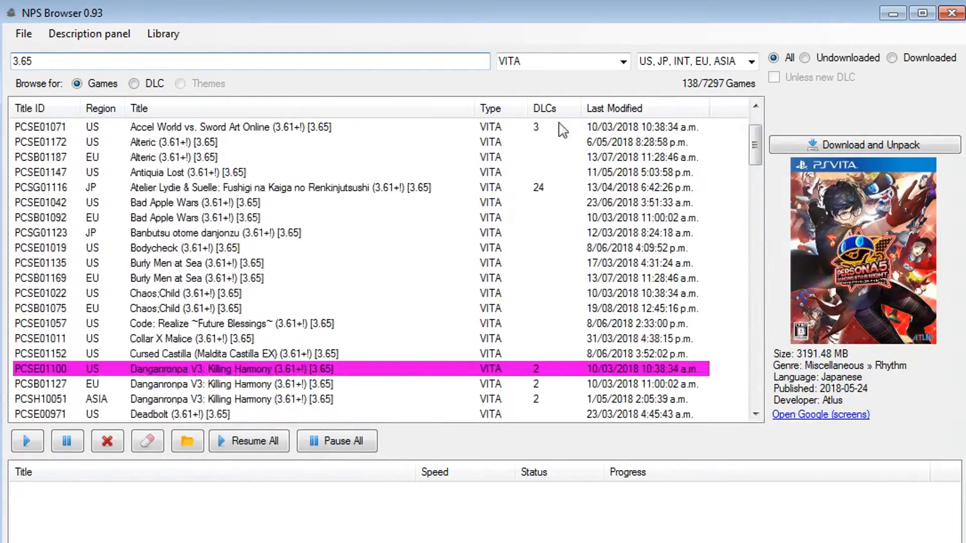
{"action": "type", "text": "3.63"}
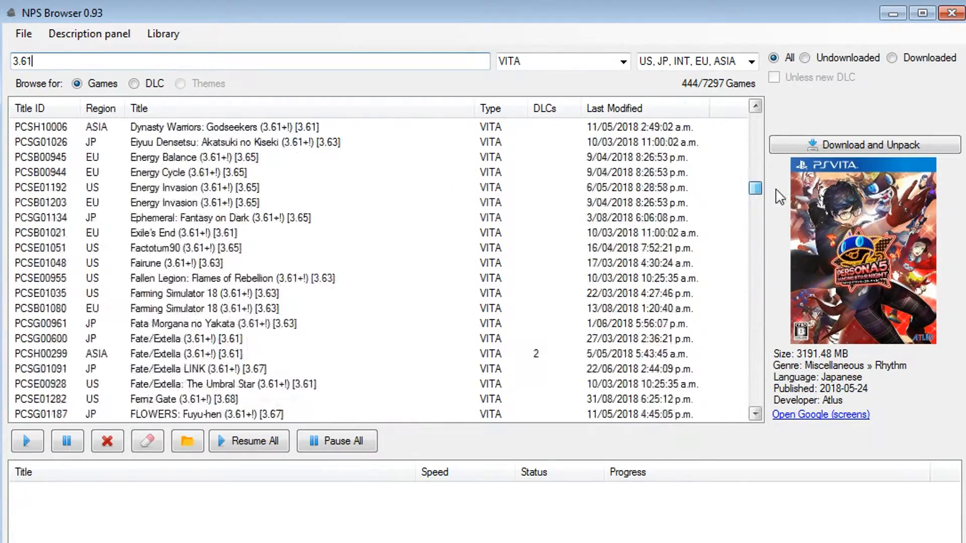
{"action": "right_click", "coordinate": [169, 309]}
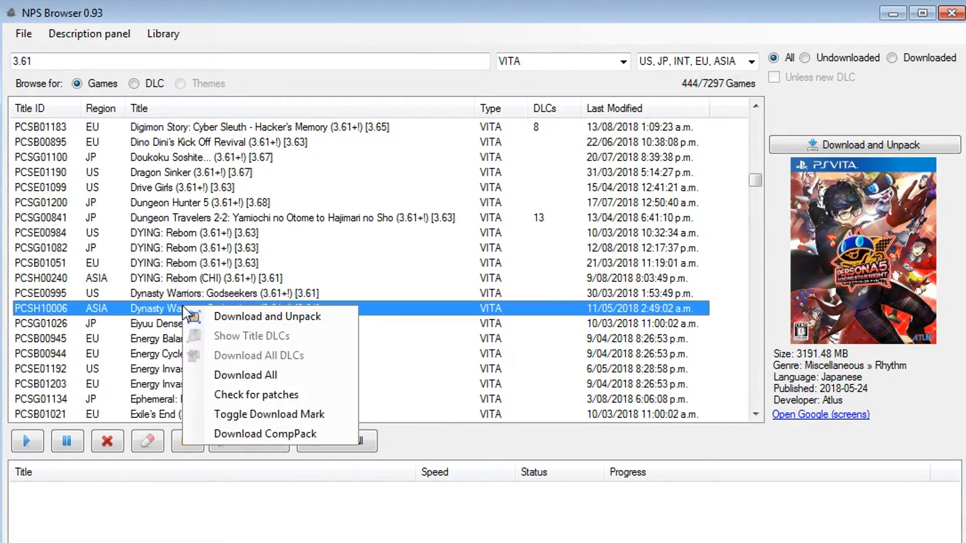
{"action": "mouse_move", "coordinate": [244, 435]}
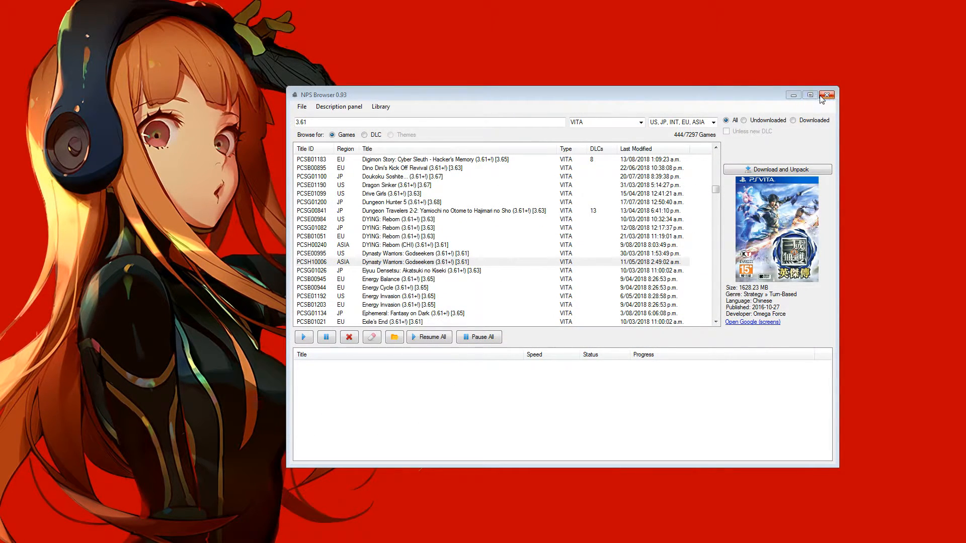
- Close NPS Browser and browse into the nopaystation rePatch/PCSG01030 folder in Explorer
{"action": "left_click", "coordinate": [826, 94]}
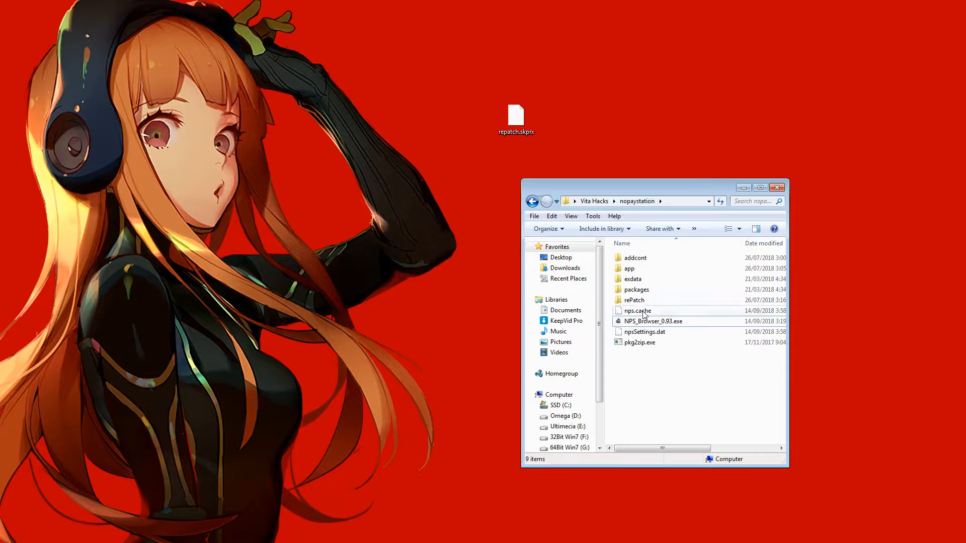
{"action": "double_click", "coordinate": [634, 300]}
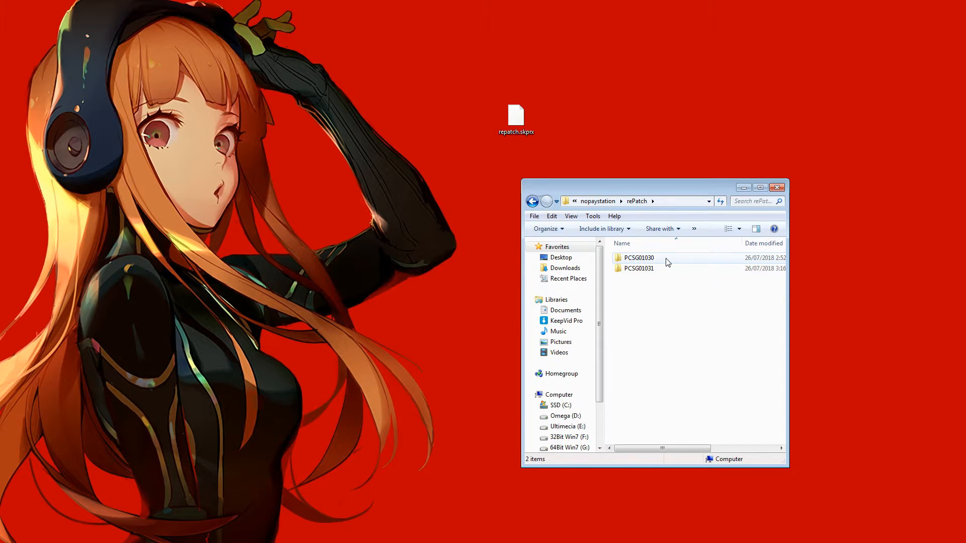
{"action": "double_click", "coordinate": [638, 258]}
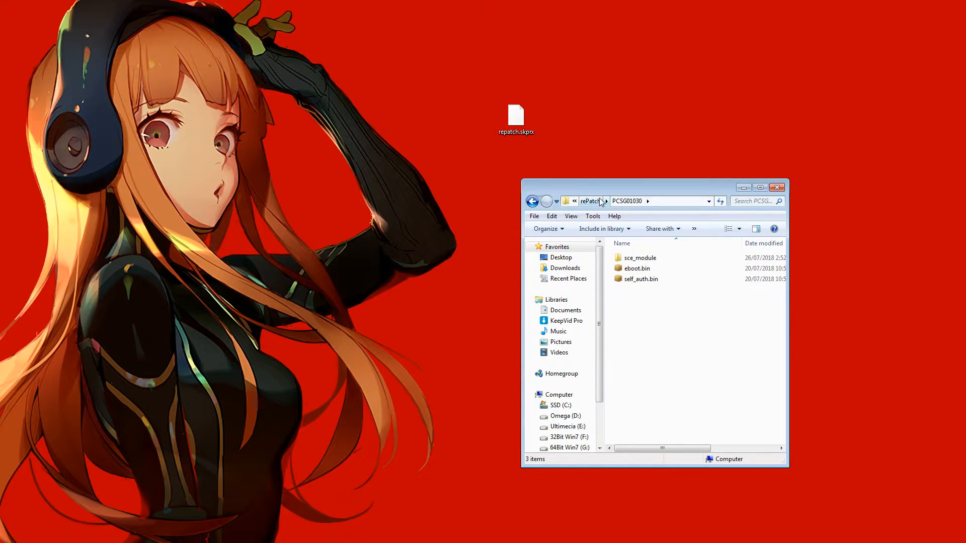
{"action": "right_click", "coordinate": [635, 258]}
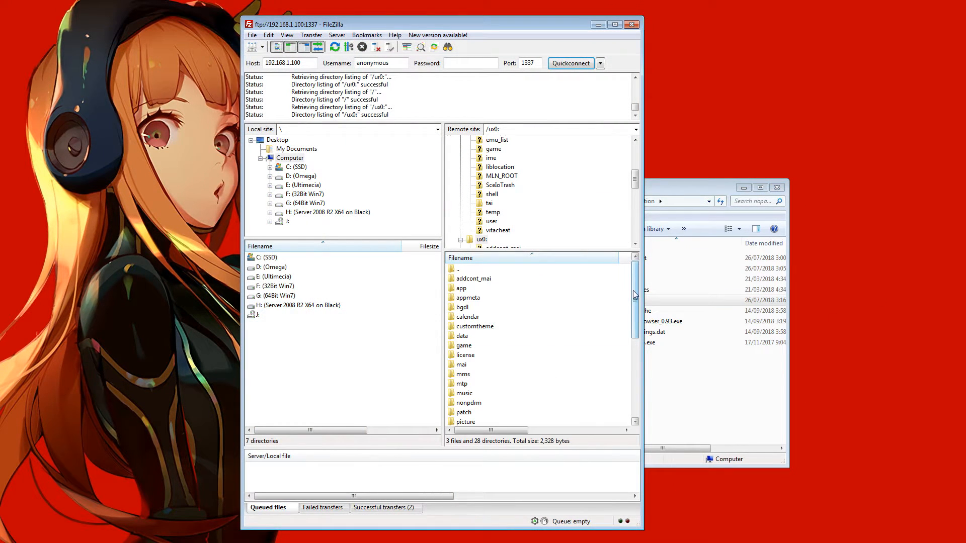
- Check the Vita's ux0:rePatch folder, then view the installed game IDs in ux0:app
{"action": "left_click", "coordinate": [465, 373]}
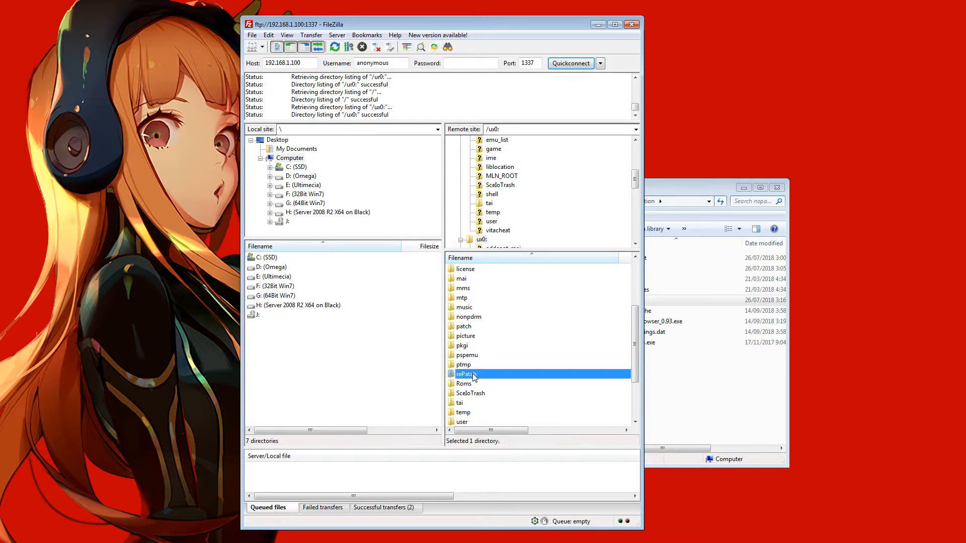
{"action": "double_click", "coordinate": [466, 374]}
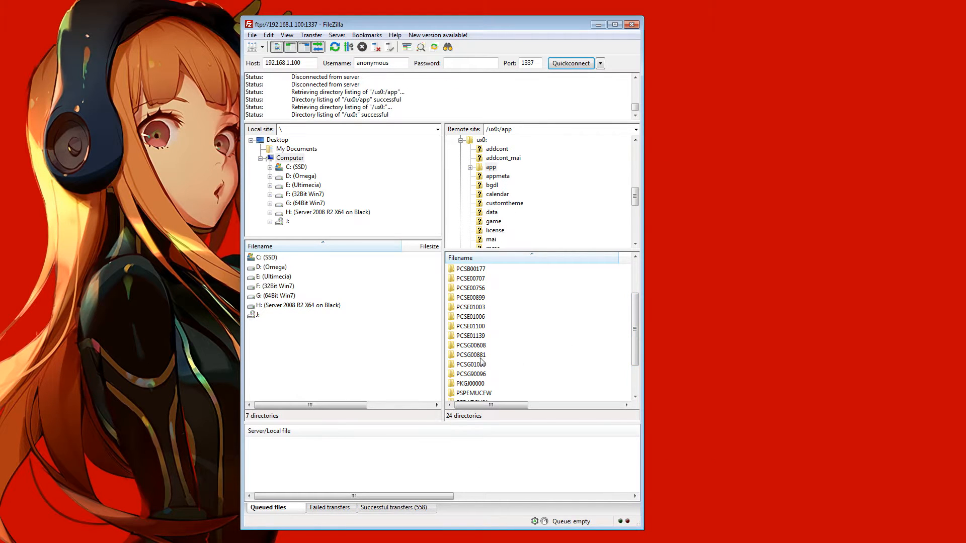
{"action": "left_click", "coordinate": [470, 364]}
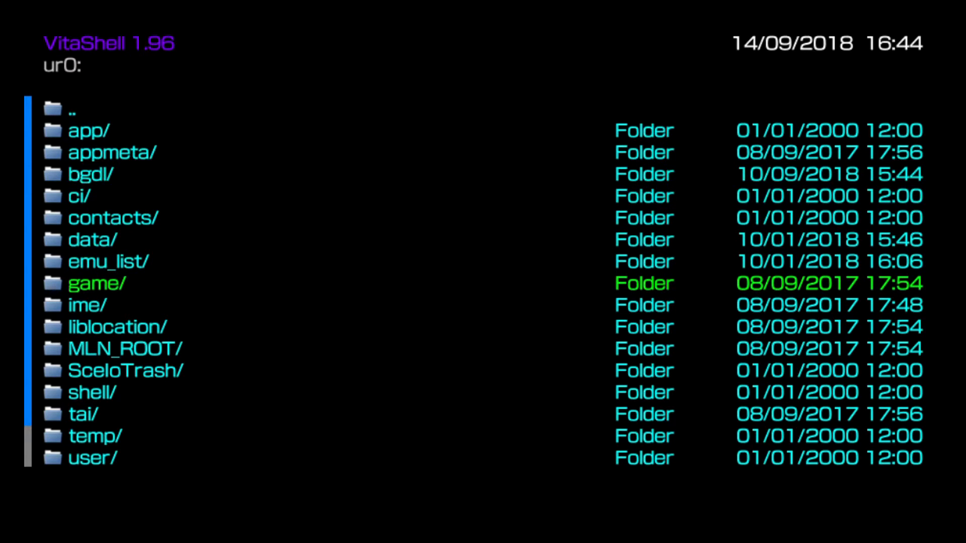
- Add the line ur0:tai/repatch.skprx under *KERNEL in ur0:tai/config.txt and return to the device list
{"action": "double_click", "coordinate": [76, 414]}
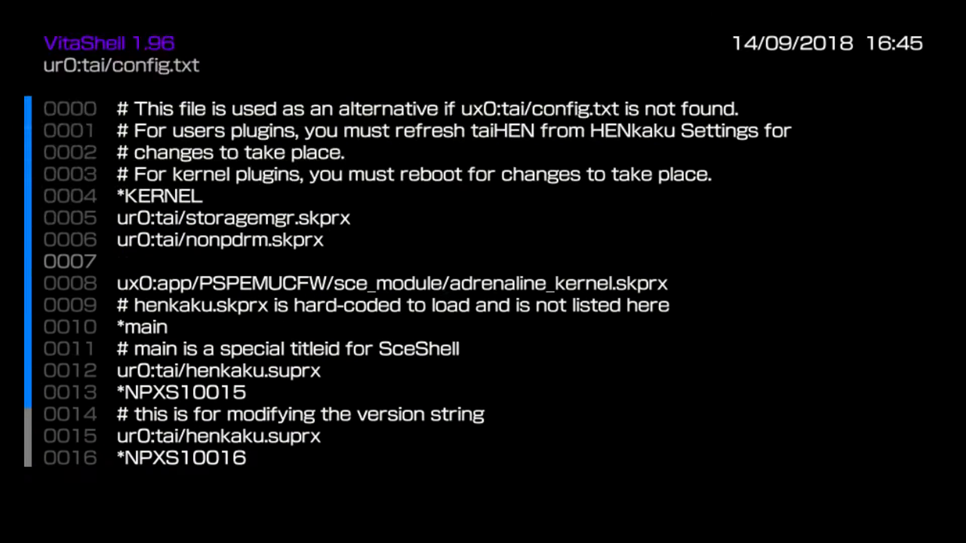
{"action": "type", "text": "ur0:tai/repatch.skprx"}
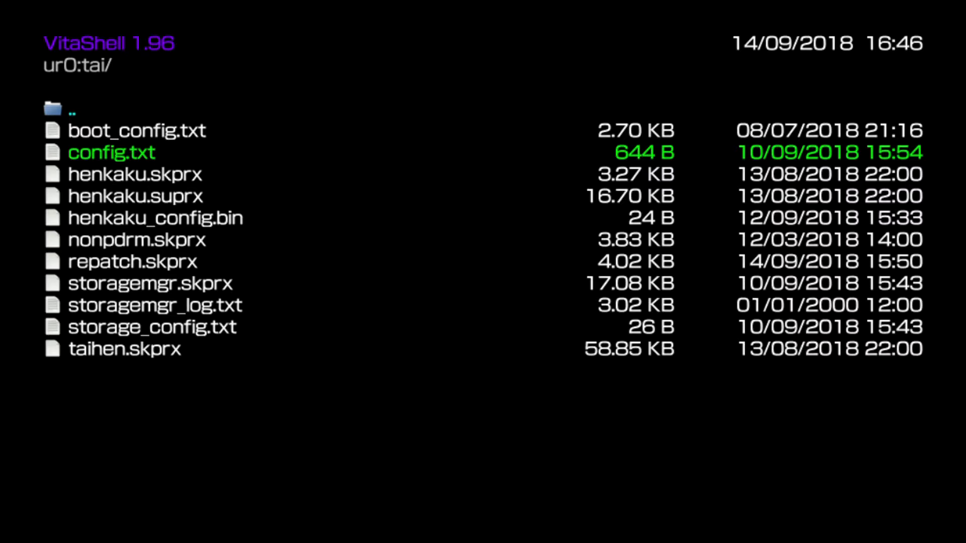
{"action": "left_click", "coordinate": [65, 109]}
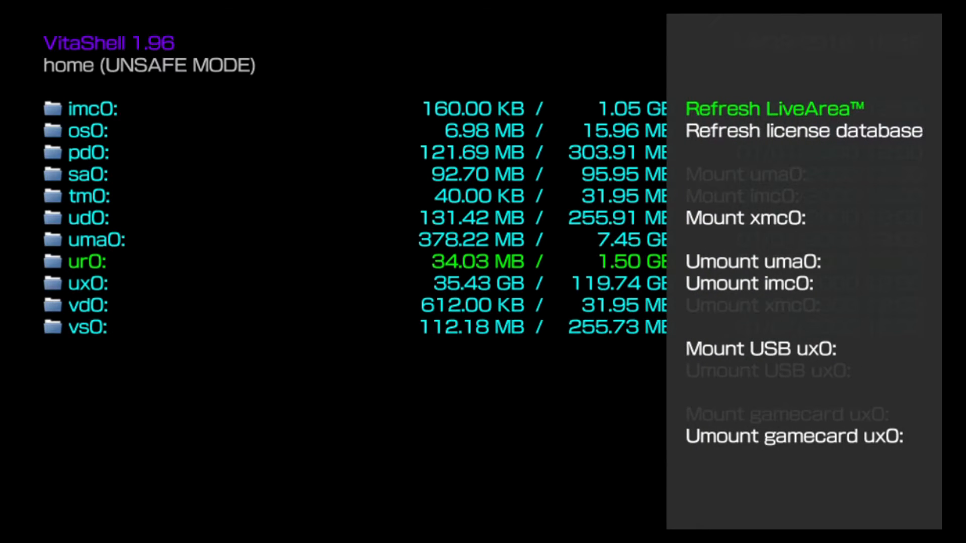
- Choose Refresh LiveArea from the home device list menu
{"action": "left_click", "coordinate": [775, 108]}
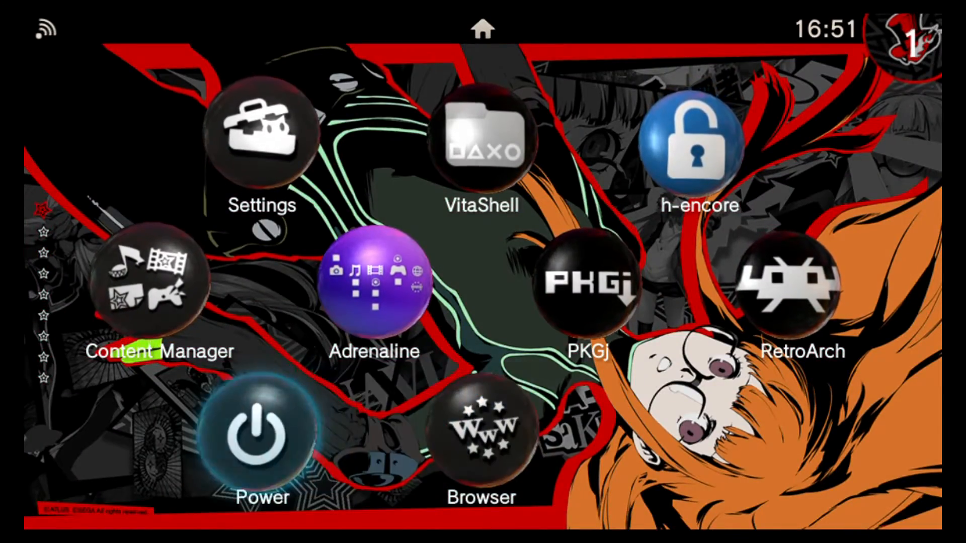
- Power off the Vita from the Power bubble so rePatch loads on reboot
{"action": "left_click", "coordinate": [253, 439]}
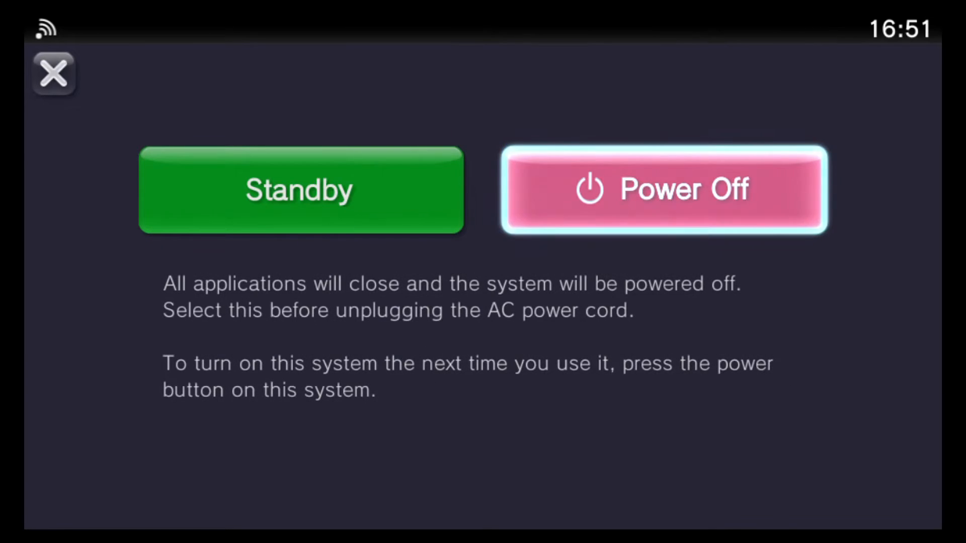
{"action": "left_click", "coordinate": [52, 73]}
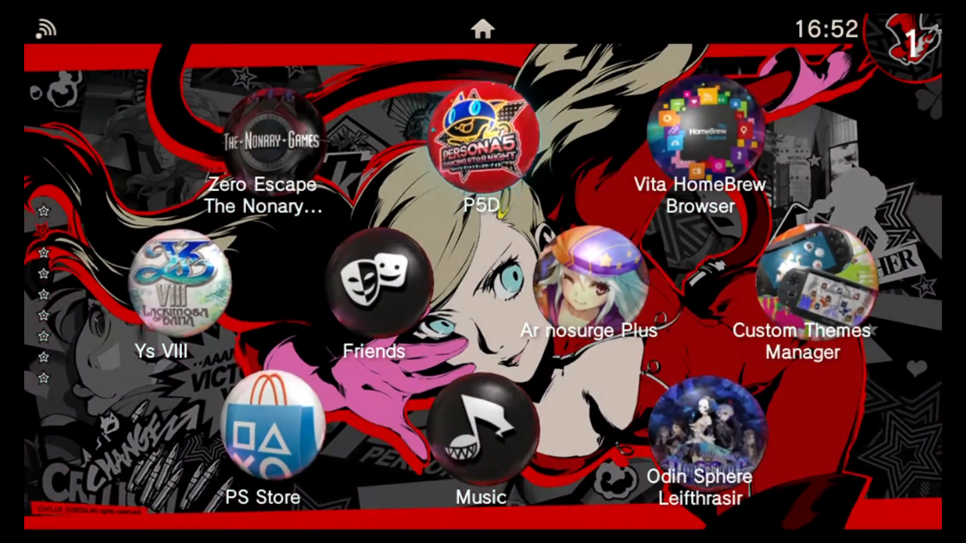
- Launch Persona 5: Dancing Star Night from its P5D bubble and reach the opening artwork
{"action": "left_click", "coordinate": [481, 141]}
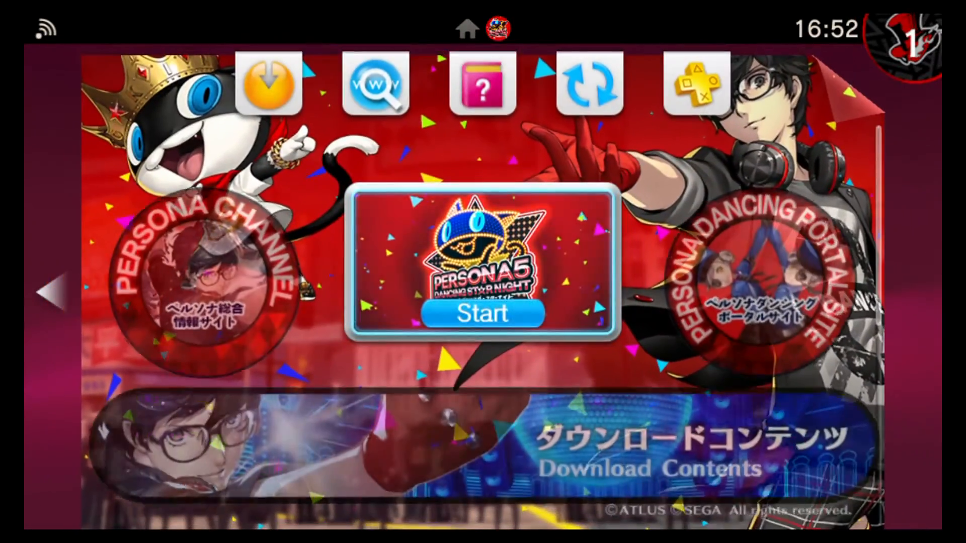
{"action": "left_click", "coordinate": [483, 314]}
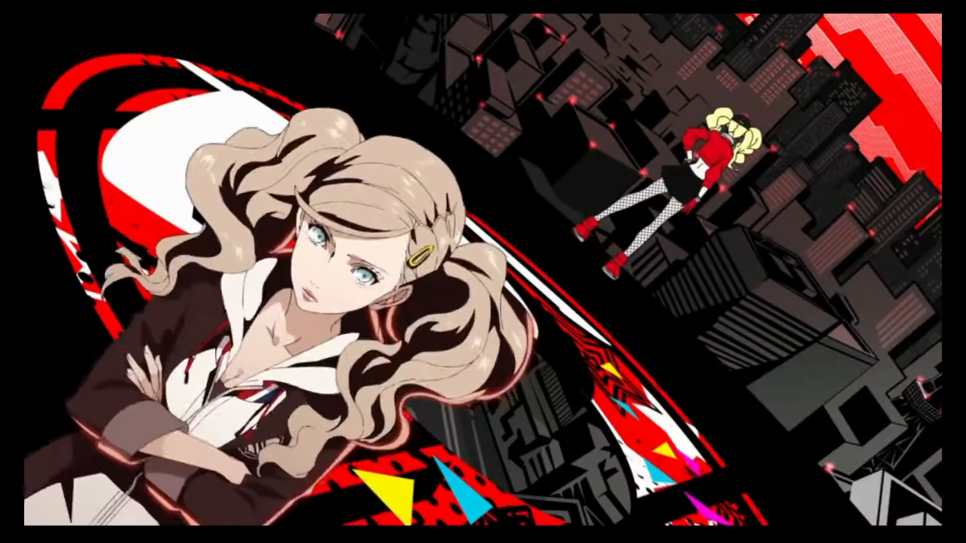